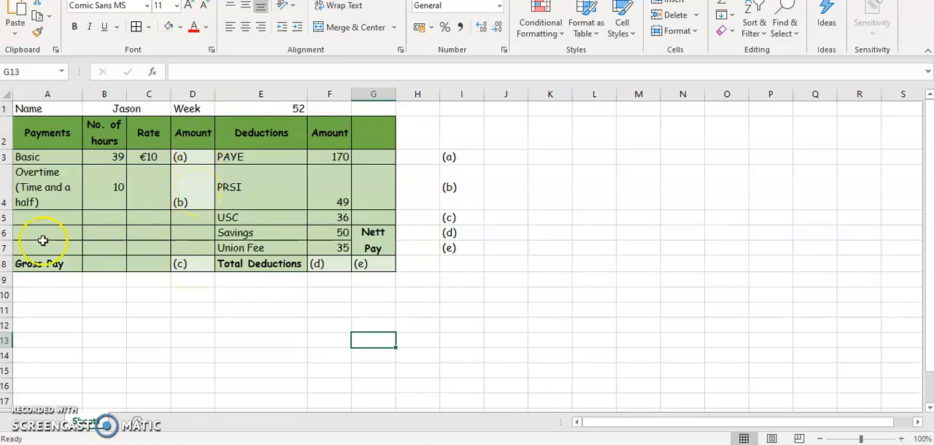
pyautogui.moveTo(123, 345)
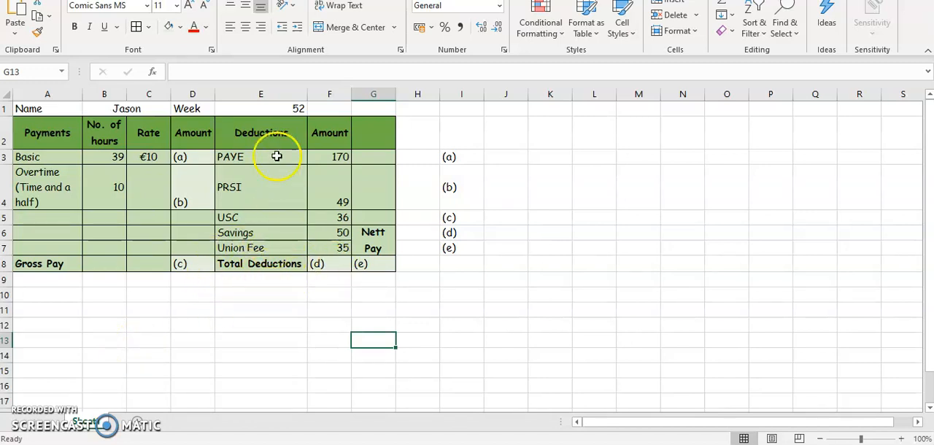
pyautogui.moveTo(287, 166)
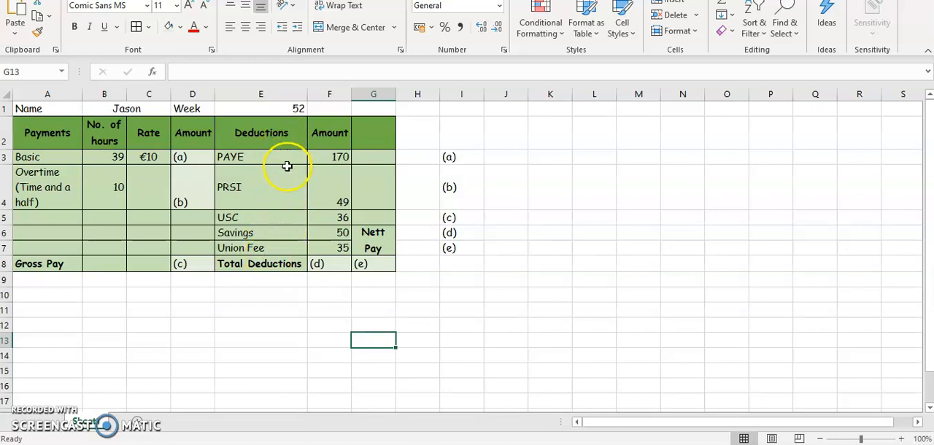
pyautogui.moveTo(282, 221)
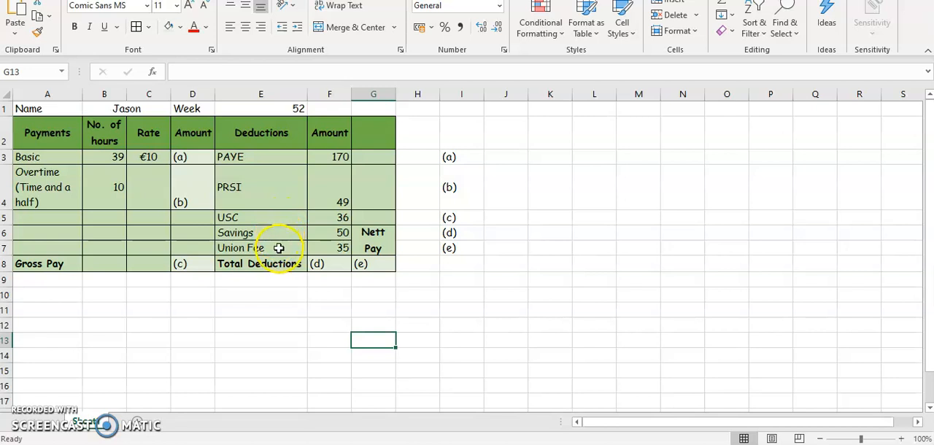
pyautogui.moveTo(326, 271)
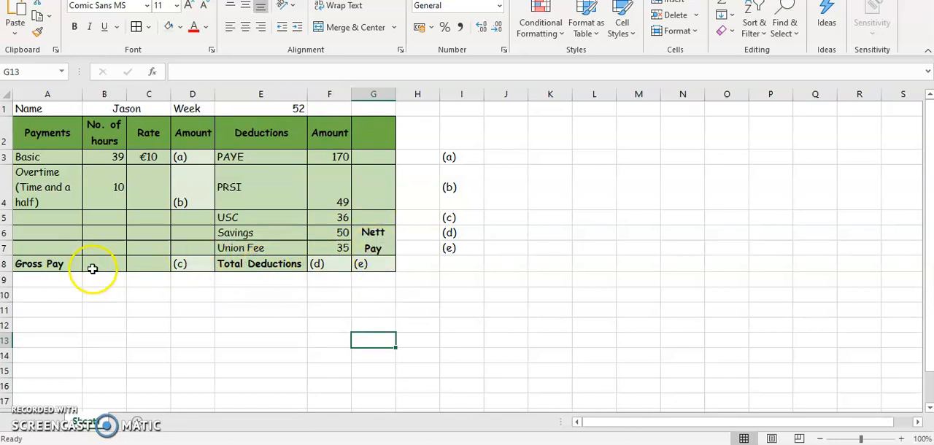
pyautogui.moveTo(87, 293)
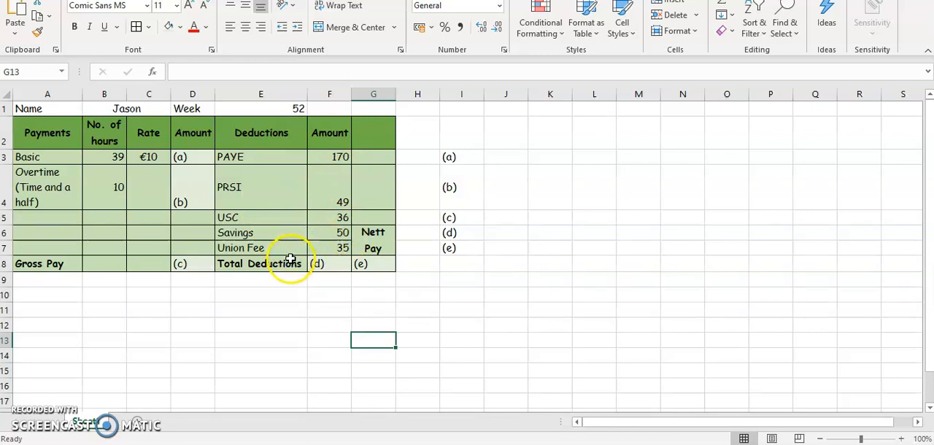
pyautogui.moveTo(390, 175)
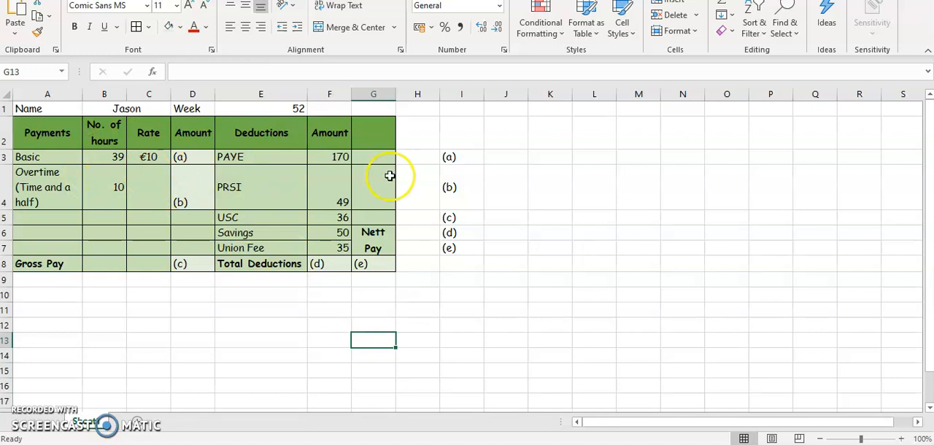
# Show basic pay working '39 * 10' in J3 with =39*10 giving 390 in K3
pyautogui.click(505, 157)
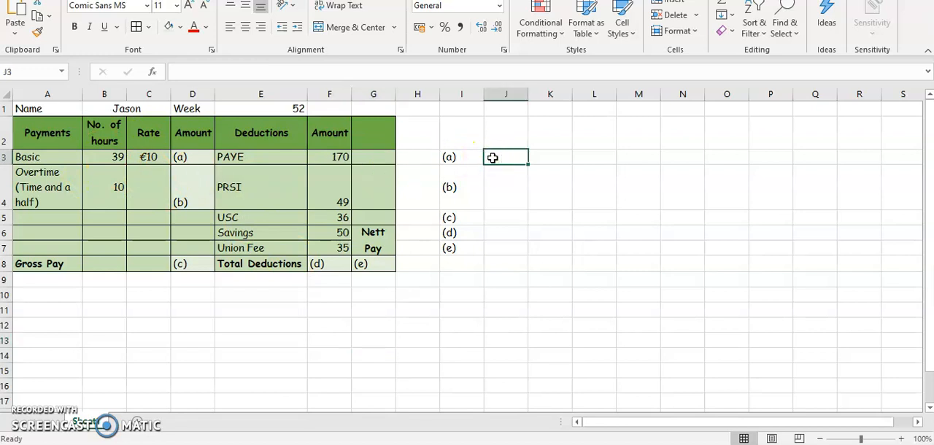
pyautogui.write('39 *')
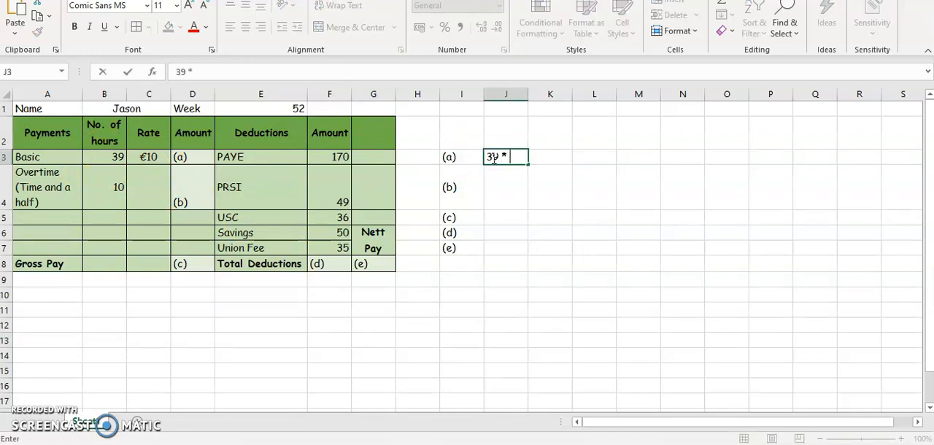
pyautogui.write('10')
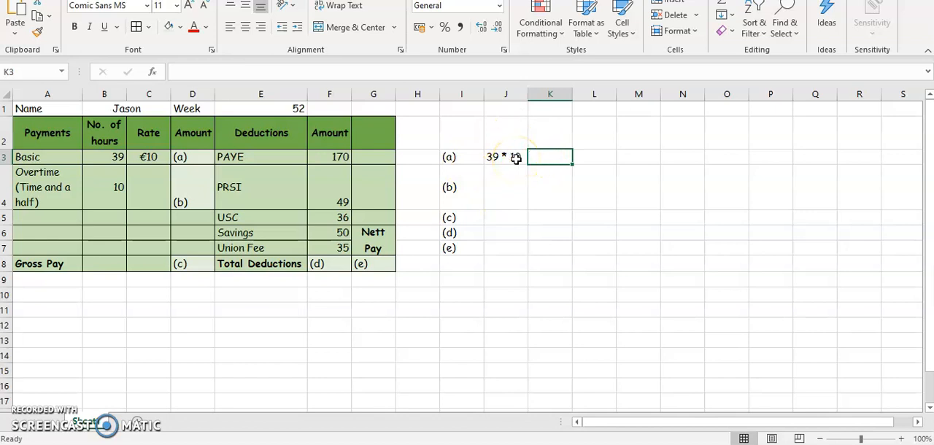
pyautogui.write('=')
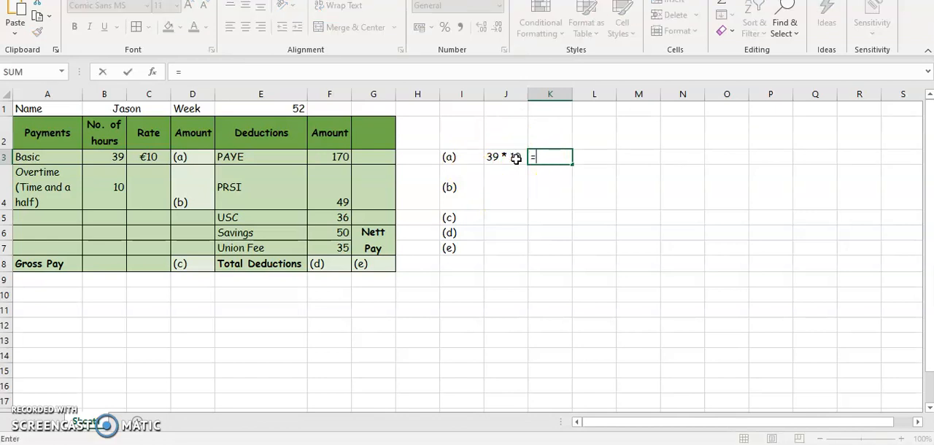
pyautogui.write('39*10')
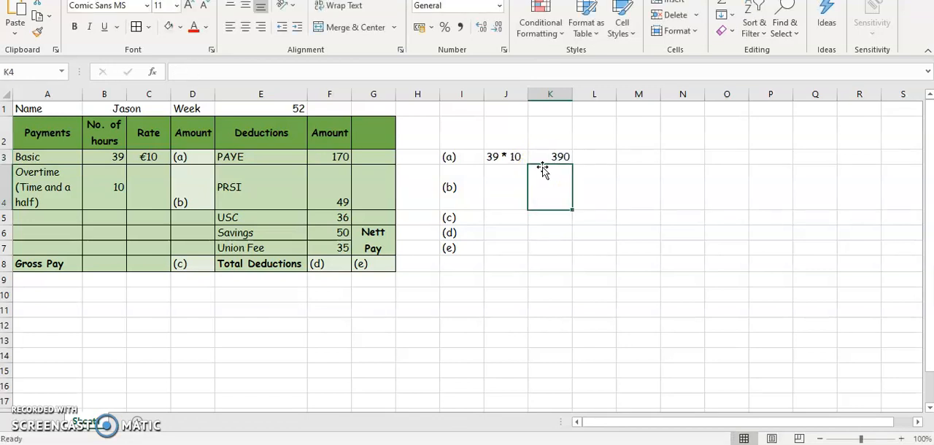
pyautogui.click(192, 156)
pyautogui.write('390')
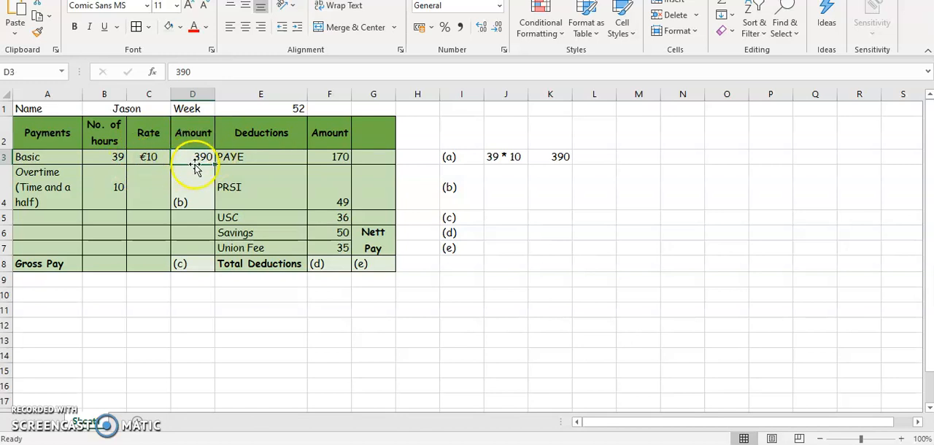
pyautogui.click(105, 156)
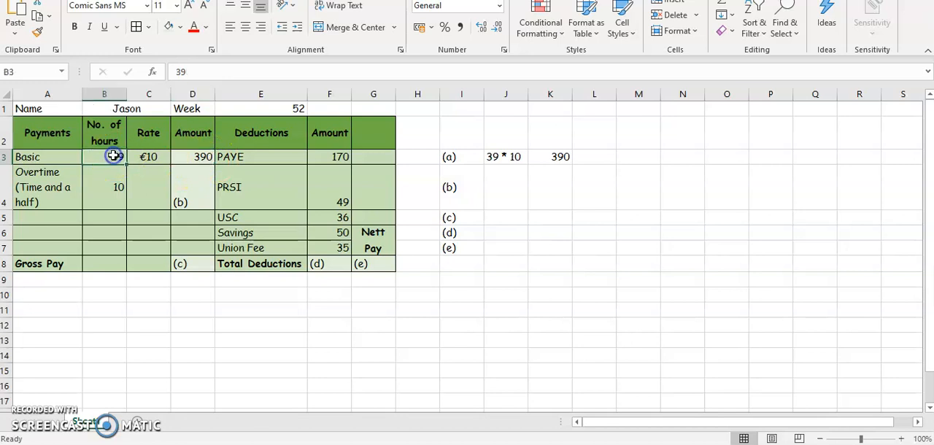
pyautogui.write('39')
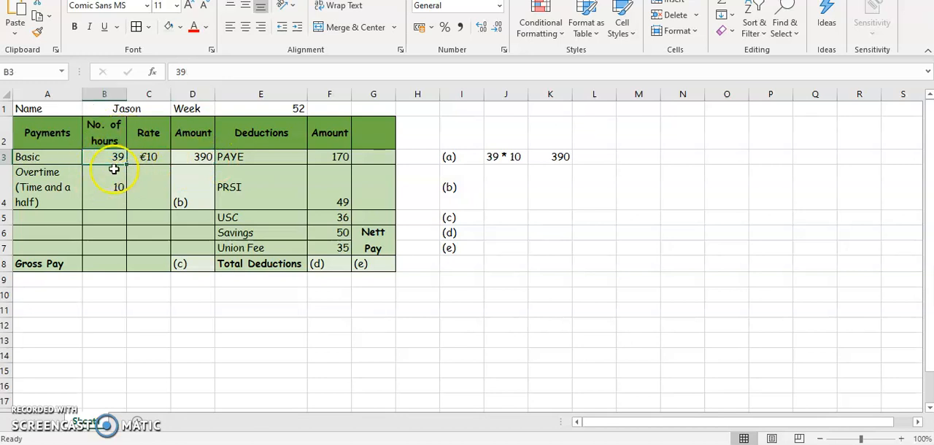
pyautogui.moveTo(149, 156)
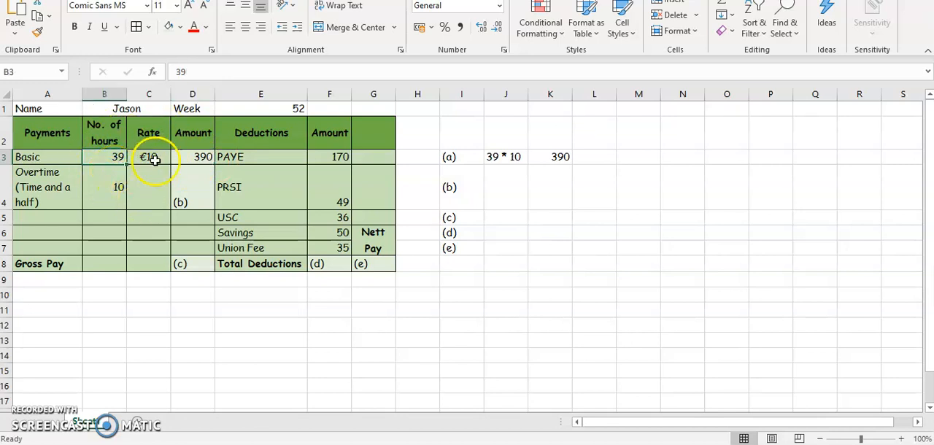
pyautogui.moveTo(194, 162)
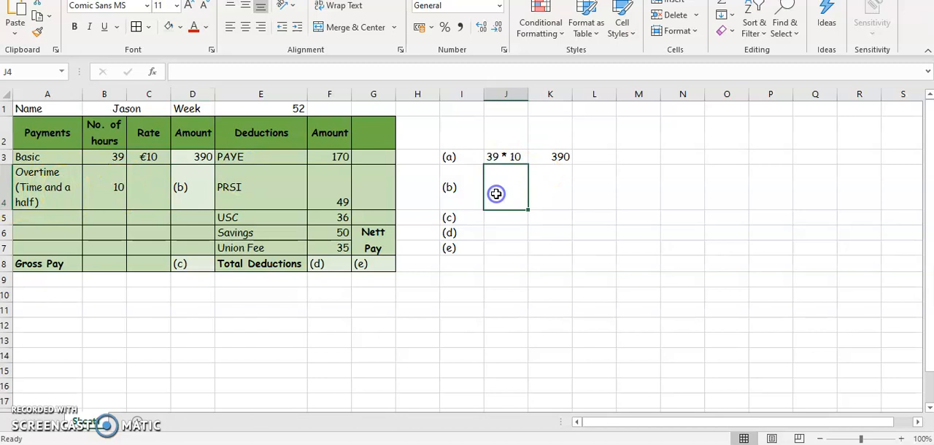
# Work out overtime rate 10 * 1.5 = 15 in J4:K4 and enter €15 in C4
pyautogui.write('10')
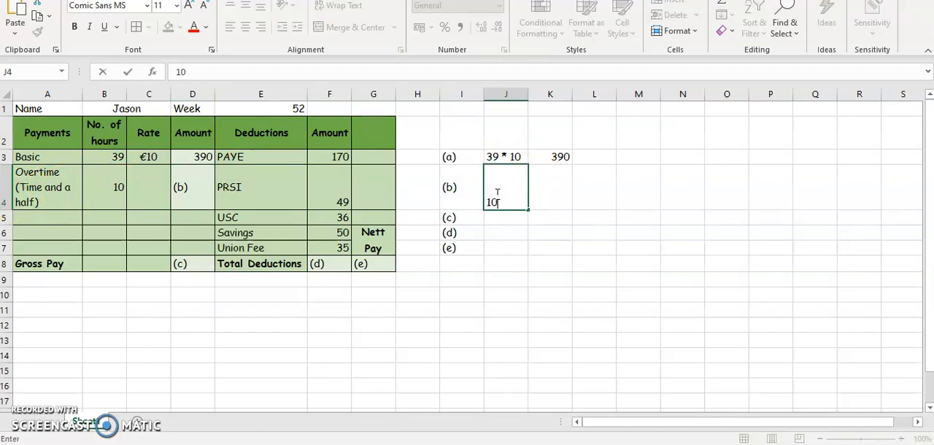
pyautogui.write('*')
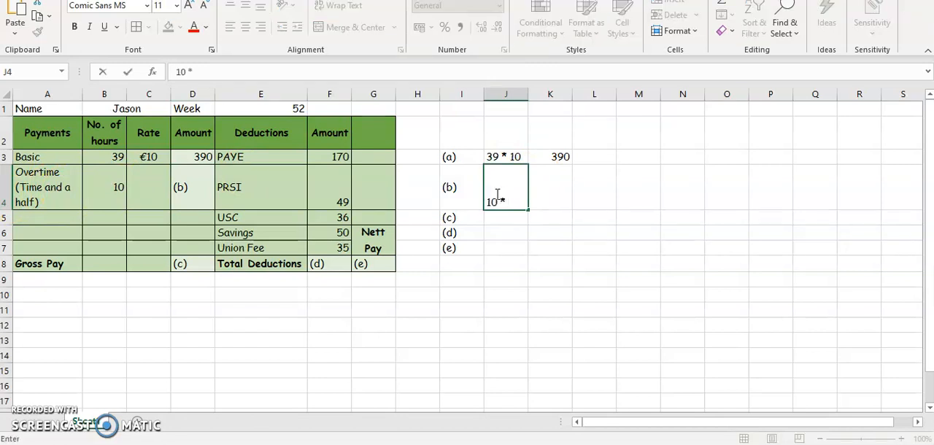
pyautogui.write('1.5')
pyautogui.click(550, 187)
pyautogui.write('=')
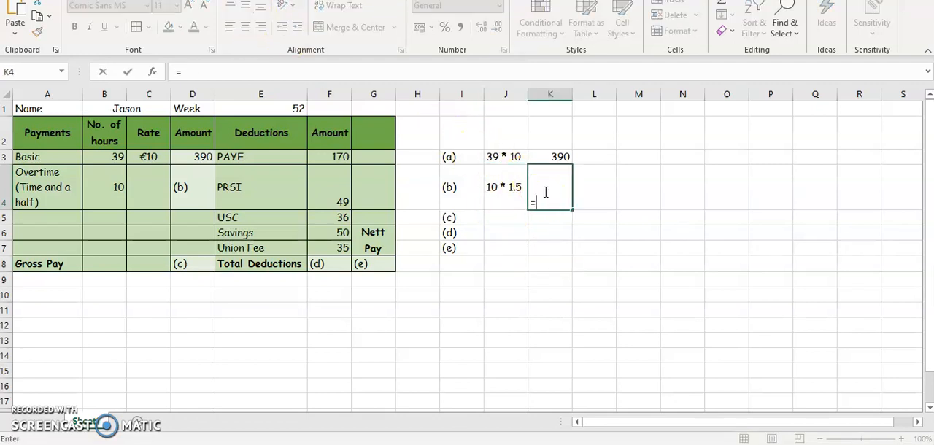
pyautogui.write('10')
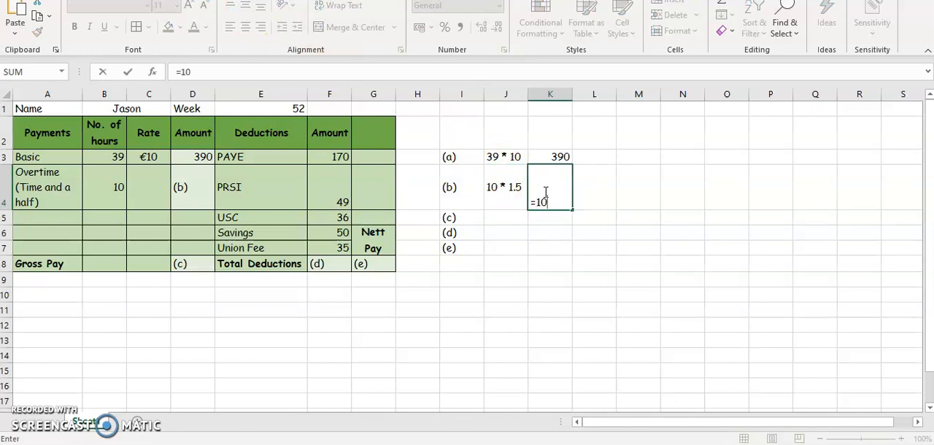
pyautogui.write('*')
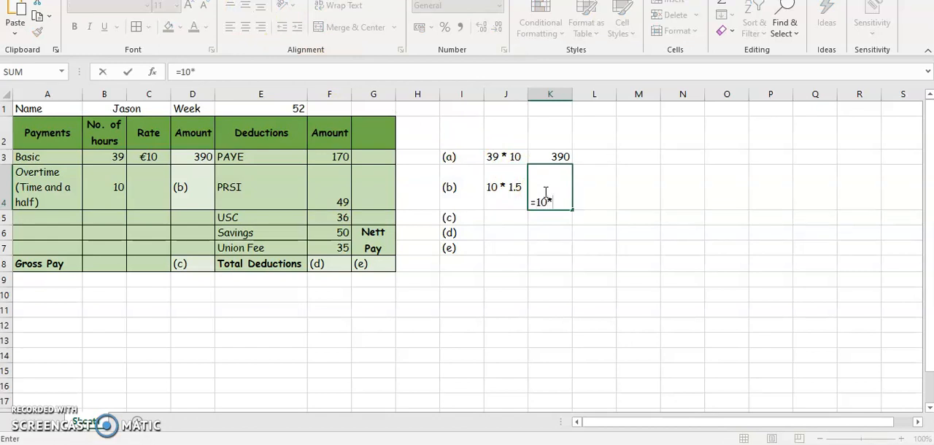
pyautogui.press('Enter')
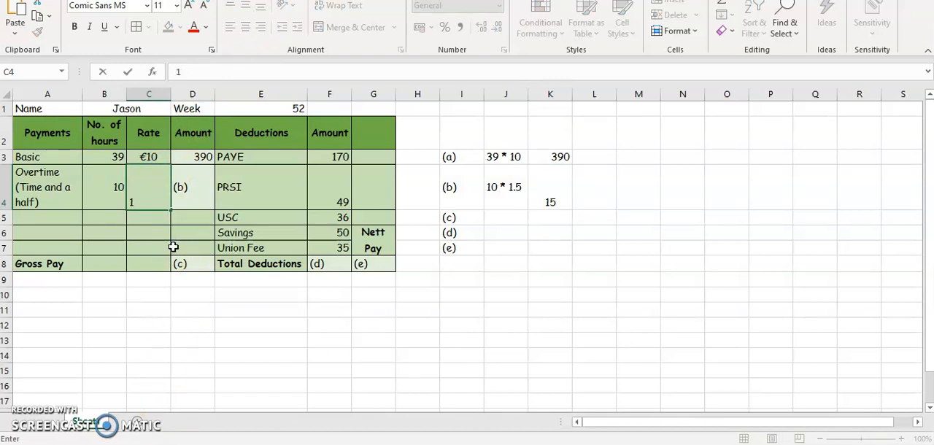
pyautogui.write('€15')
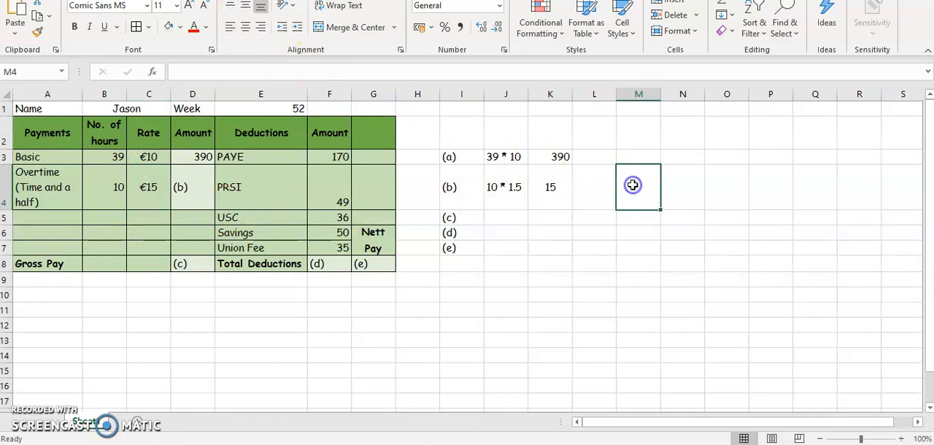
# Show overtime pay working '10 * 15' in M4 with =10*15 giving 150 in N4
pyautogui.write('10')
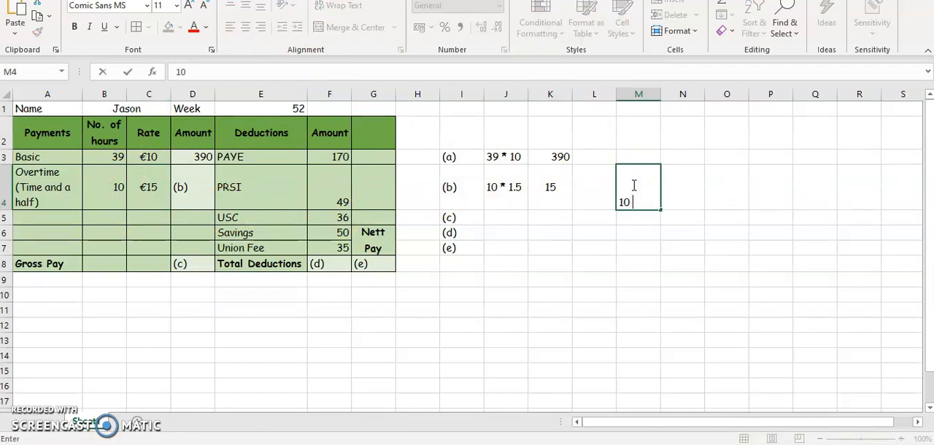
pyautogui.write('* 15')
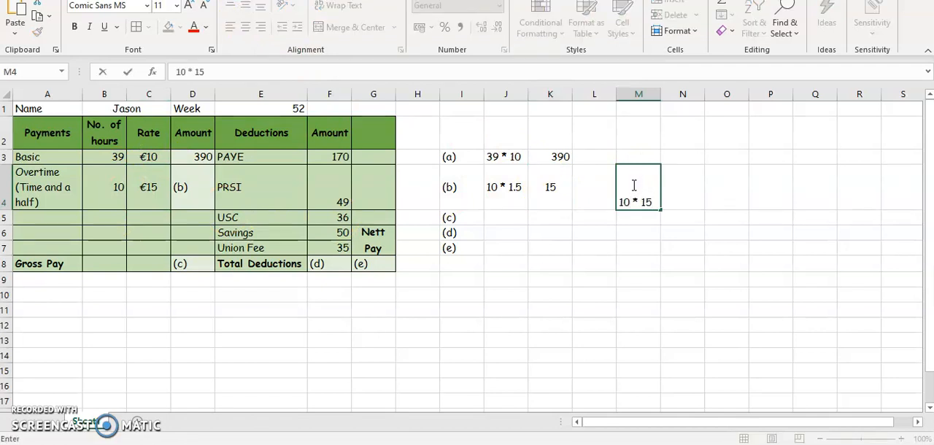
pyautogui.write('=')
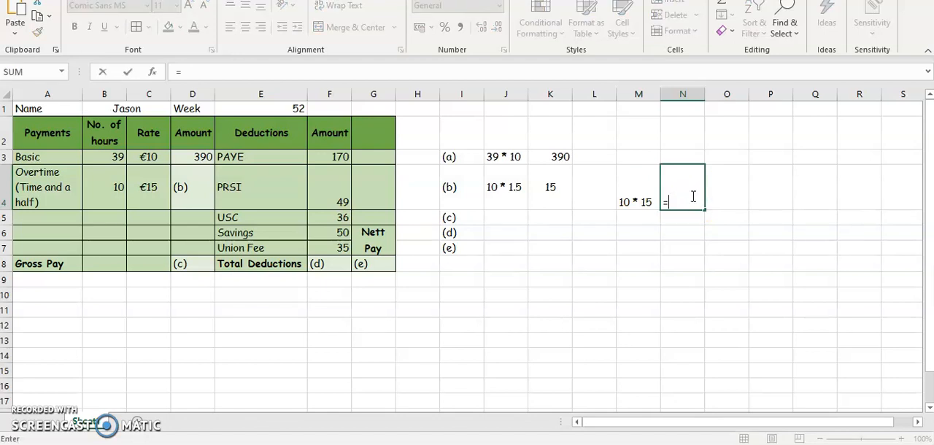
pyautogui.write('10*')
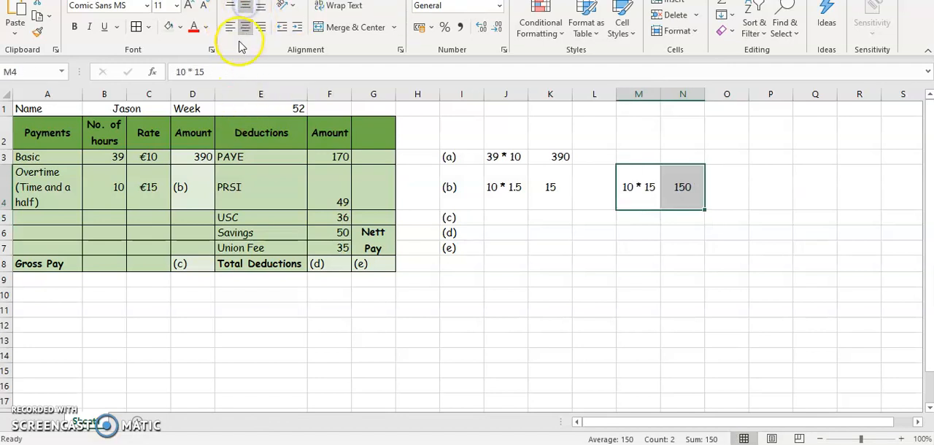
pyautogui.click(192, 187)
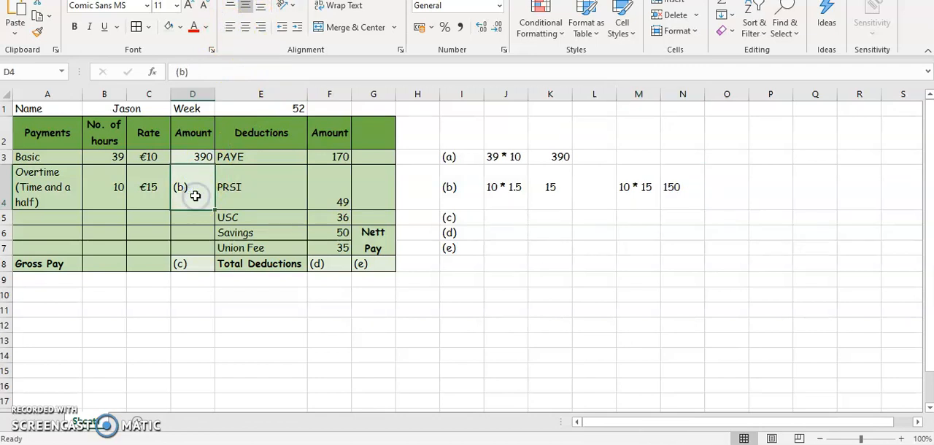
# Enter =390+150 in D8 so Gross Pay (c) shows 540
pyautogui.click(261, 341)
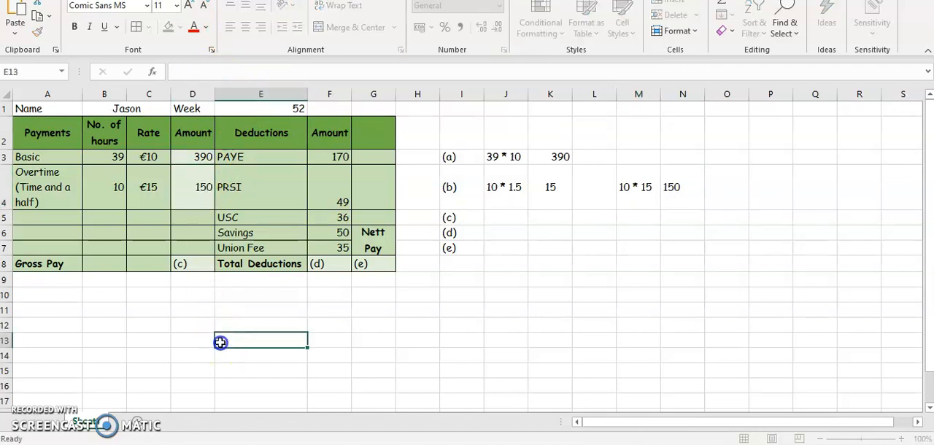
pyautogui.click(192, 263)
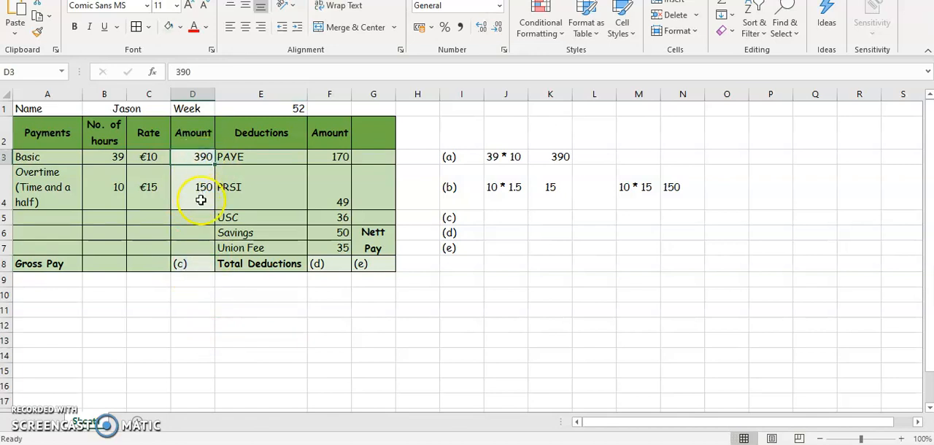
pyautogui.click(192, 263)
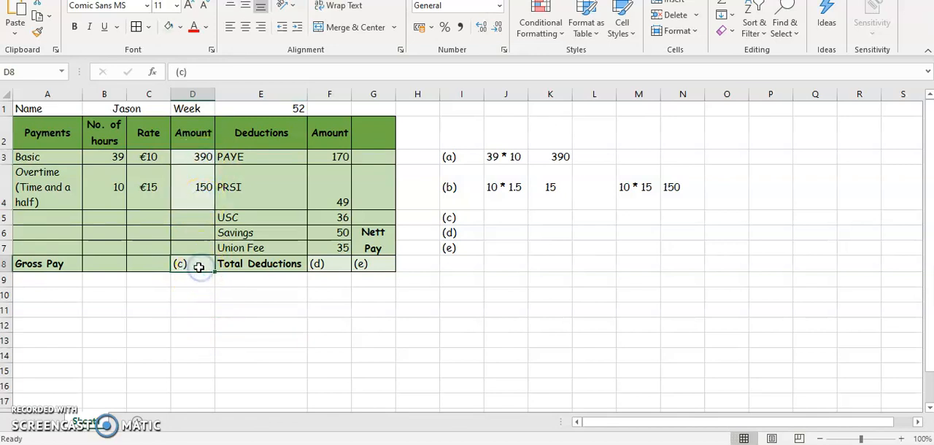
pyautogui.write('=390')
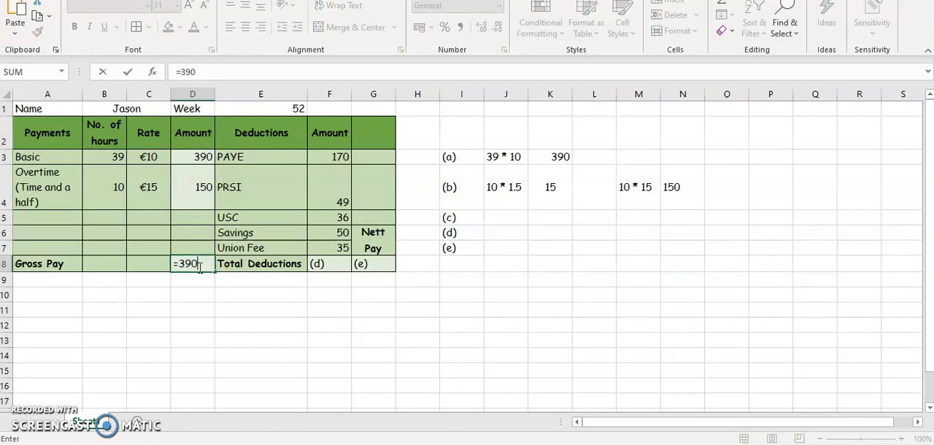
pyautogui.write('+150')
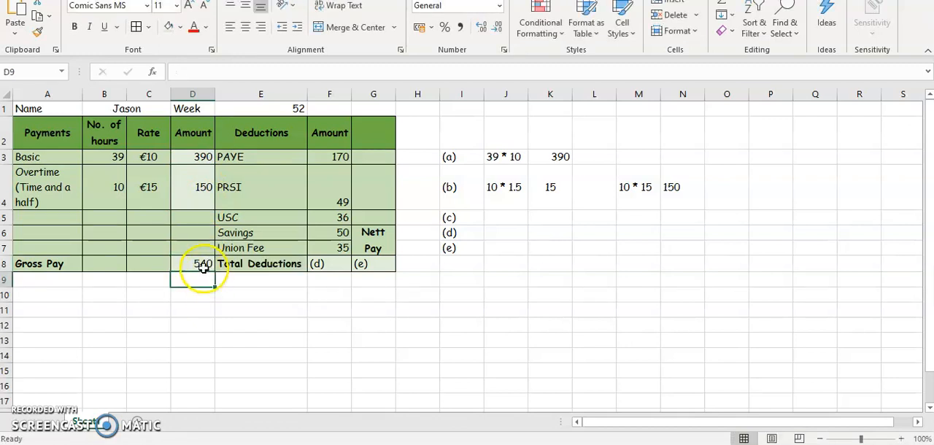
pyautogui.click(192, 263)
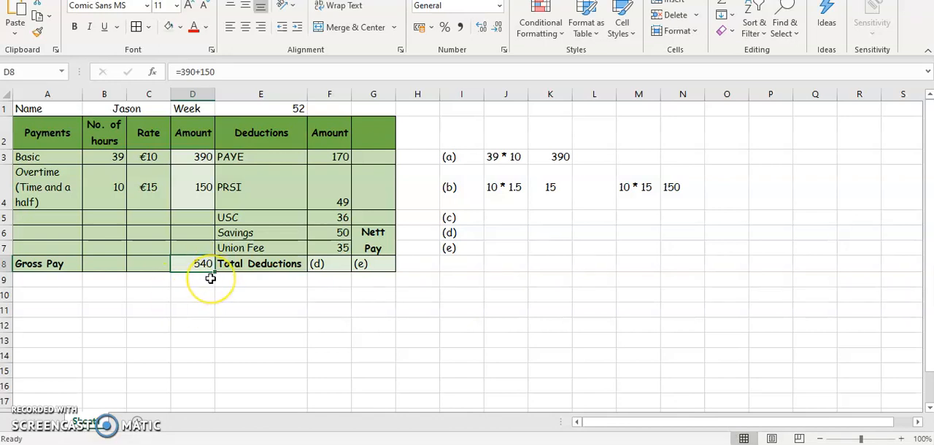
pyautogui.moveTo(144, 222)
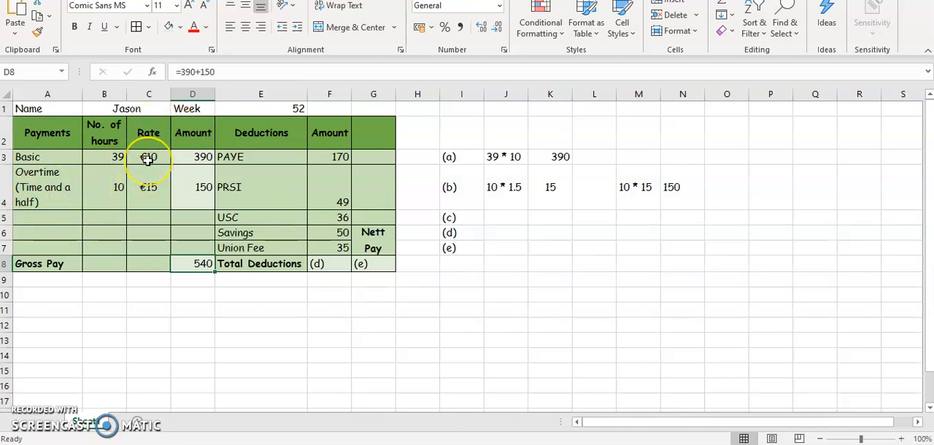
pyautogui.moveTo(151, 198)
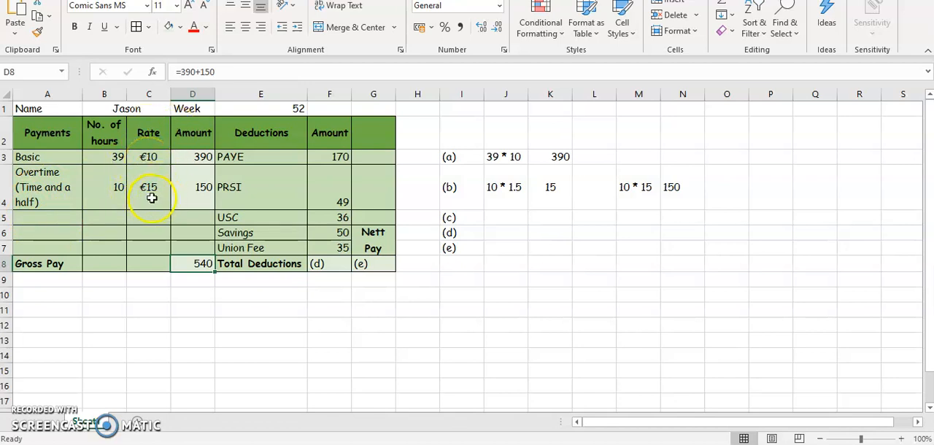
pyautogui.click(104, 186)
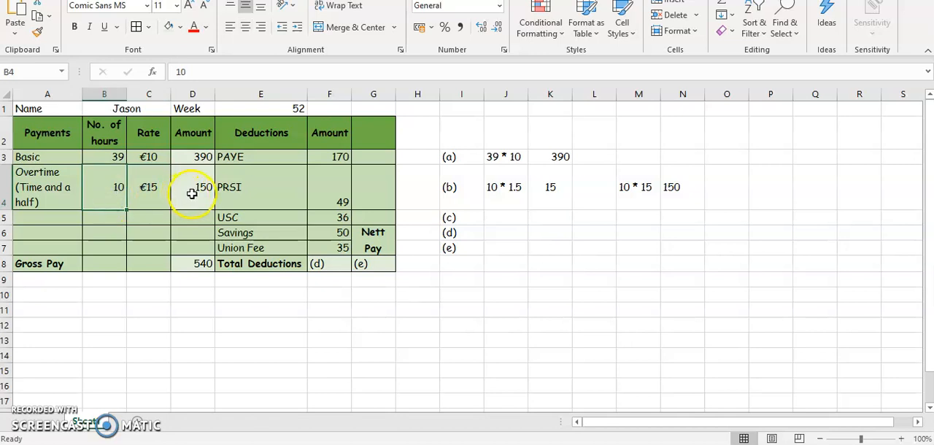
pyautogui.click(192, 186)
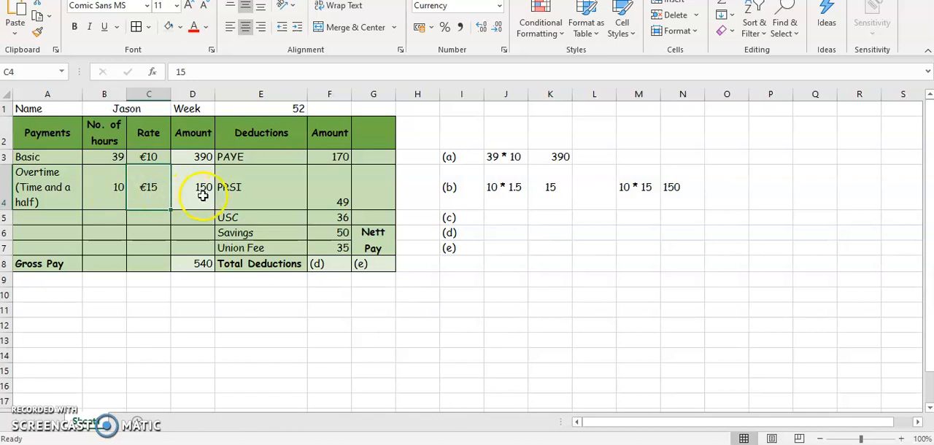
pyautogui.click(104, 187)
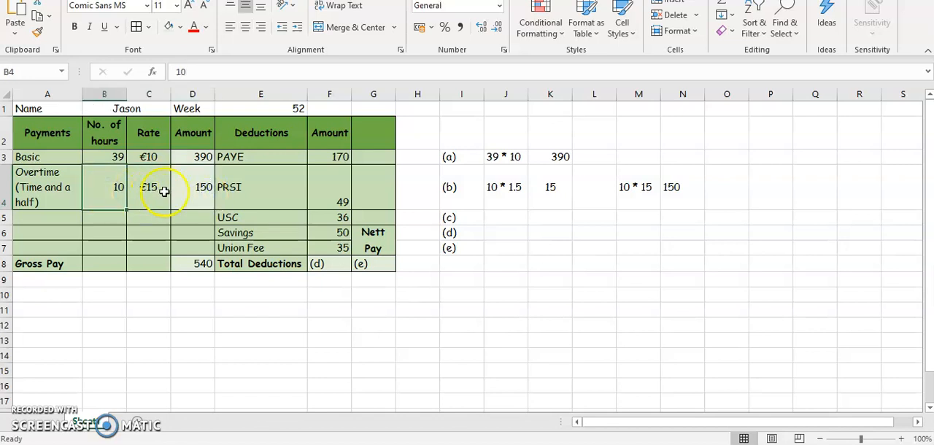
pyautogui.click(148, 187)
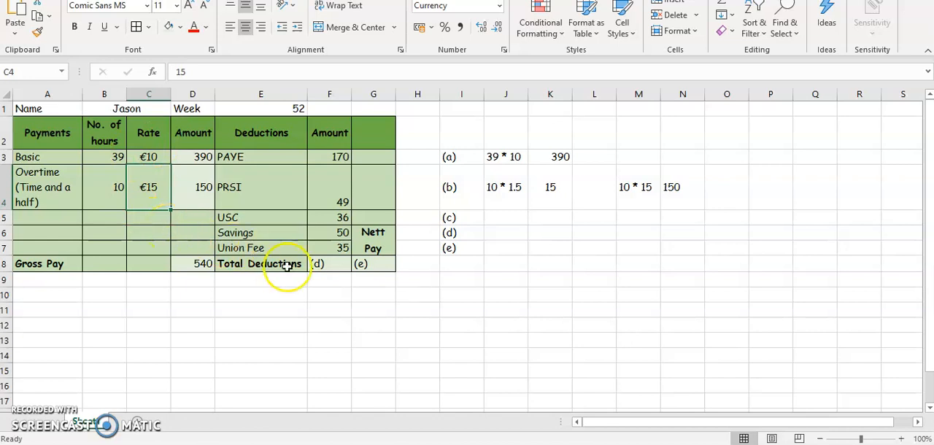
pyautogui.click(260, 157)
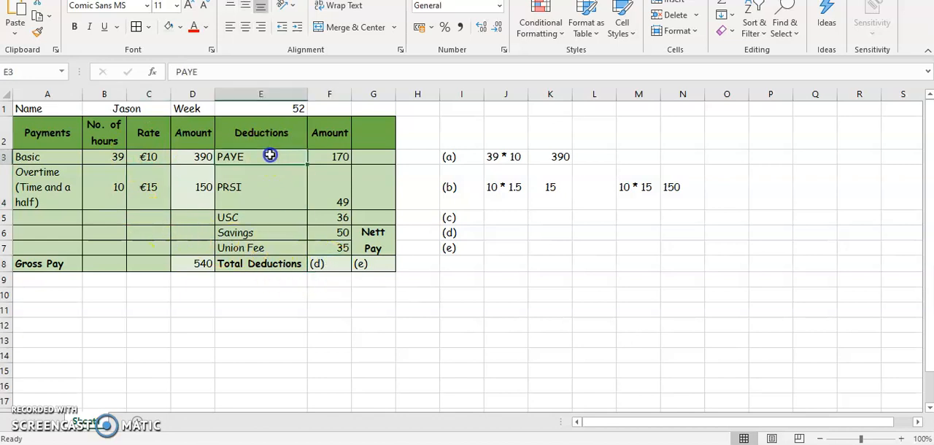
pyautogui.click(260, 232)
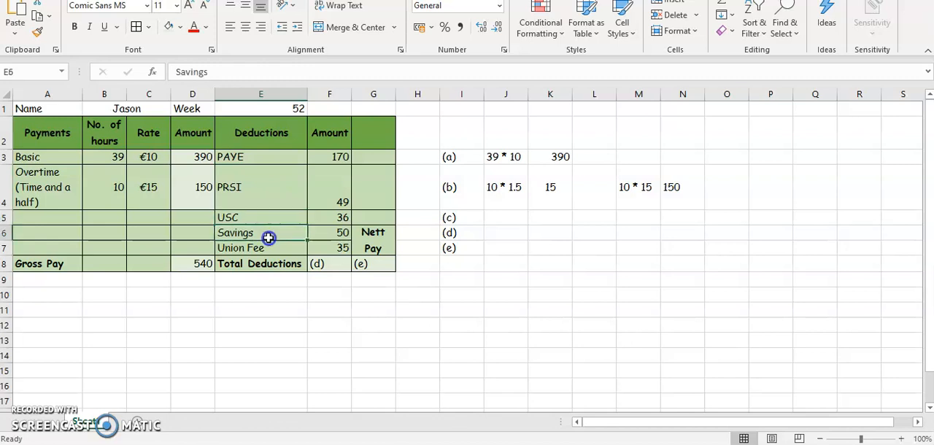
# Enter =170+49+36+50+35 in F8 so Total Deductions reads 340
pyautogui.click(260, 247)
pyautogui.write('=')
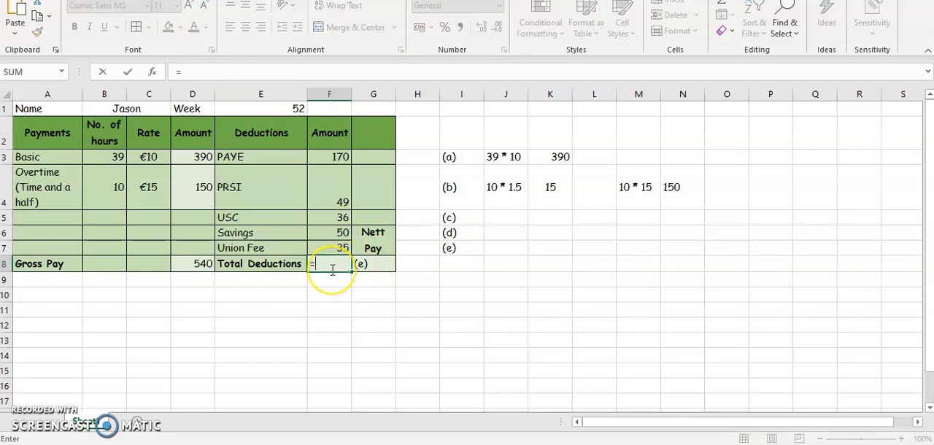
pyautogui.write('170')
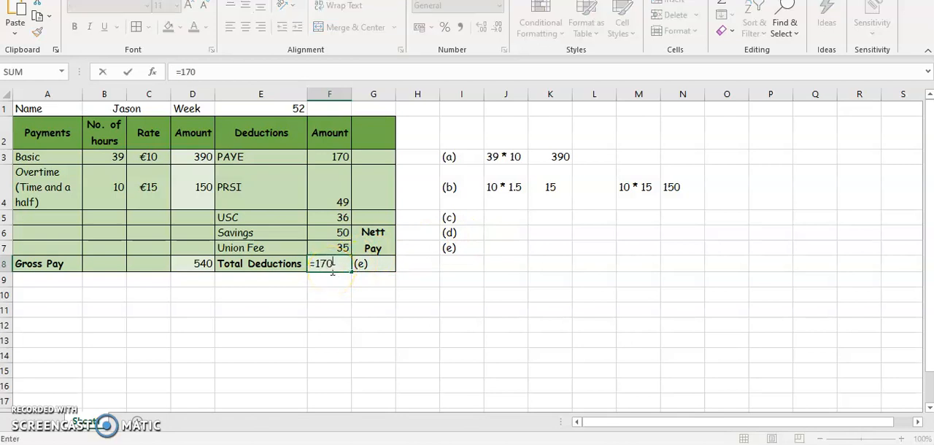
pyautogui.write('+49')
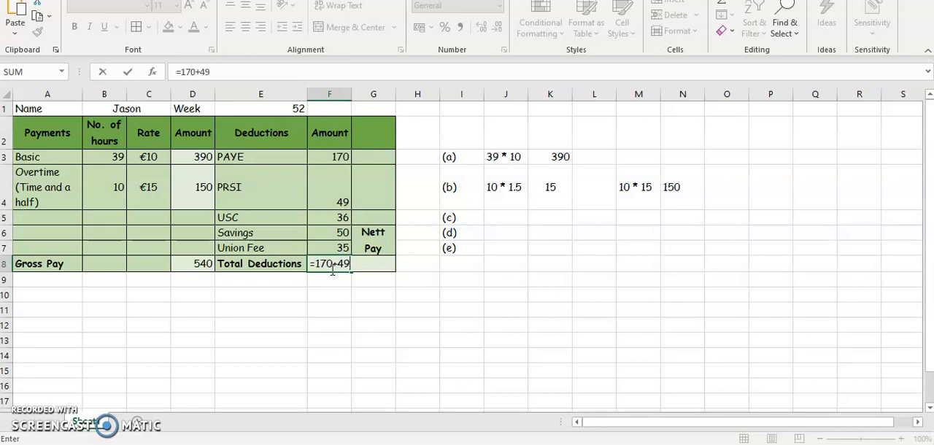
pyautogui.write('+36')
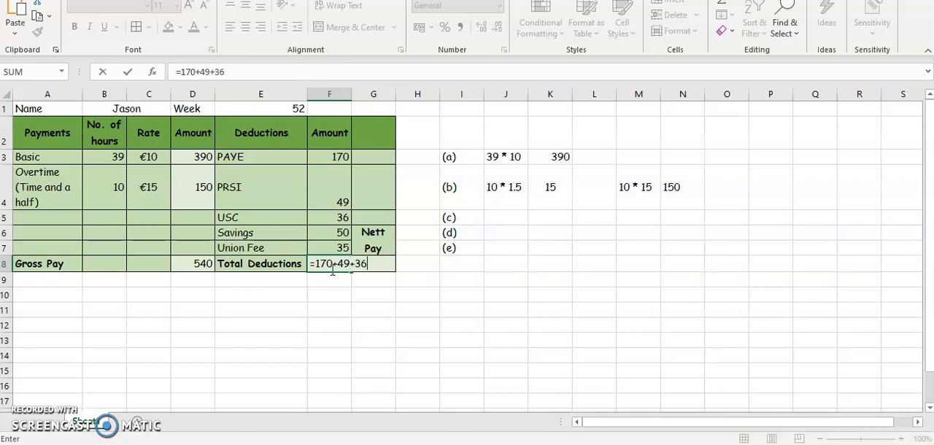
pyautogui.write('+50')
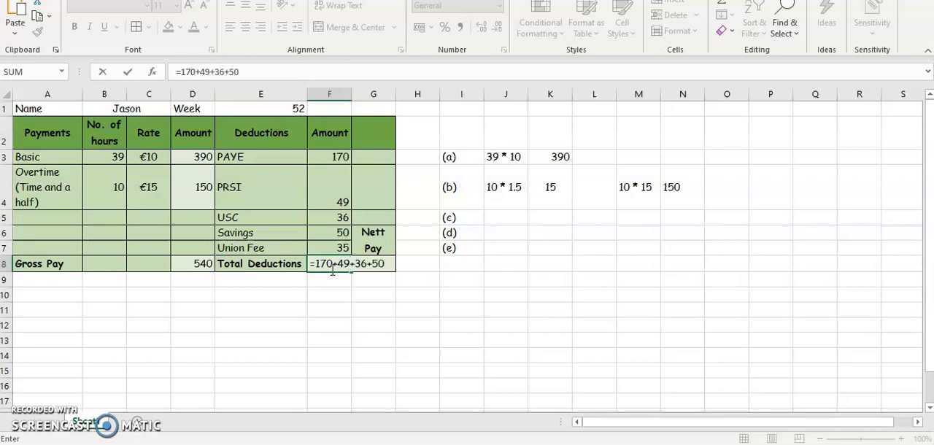
pyautogui.write('+35')
pyautogui.click(506, 248)
pyautogui.write('Net Pay = Gross Pay')
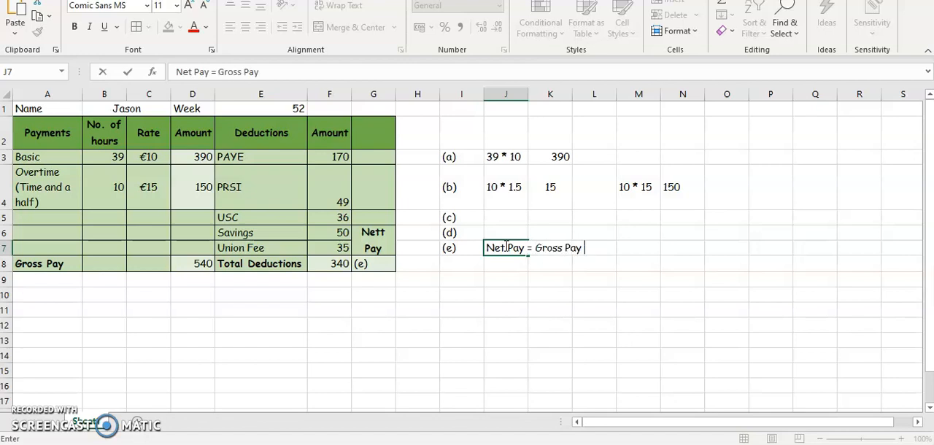
# Write 'Net Pay = Gross Pay - Deductions' in J7 and 'Nett Pay = 540 - 340' in J8
pyautogui.write('- Deductions')
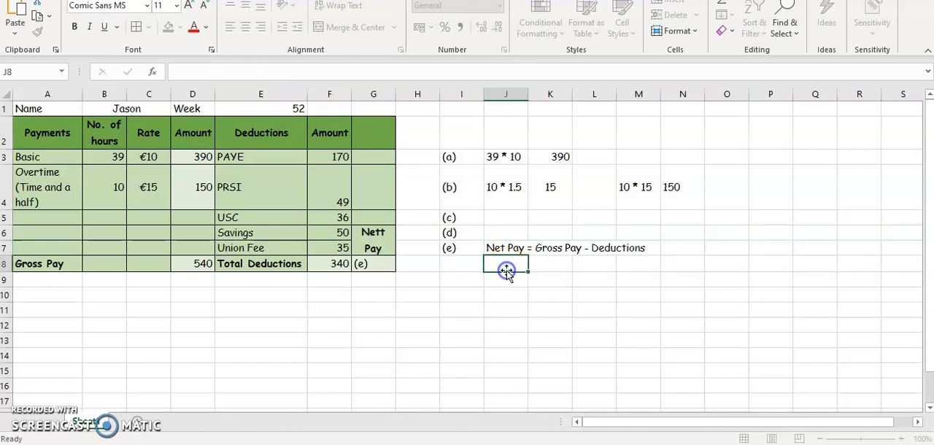
pyautogui.write('Nett Pay =')
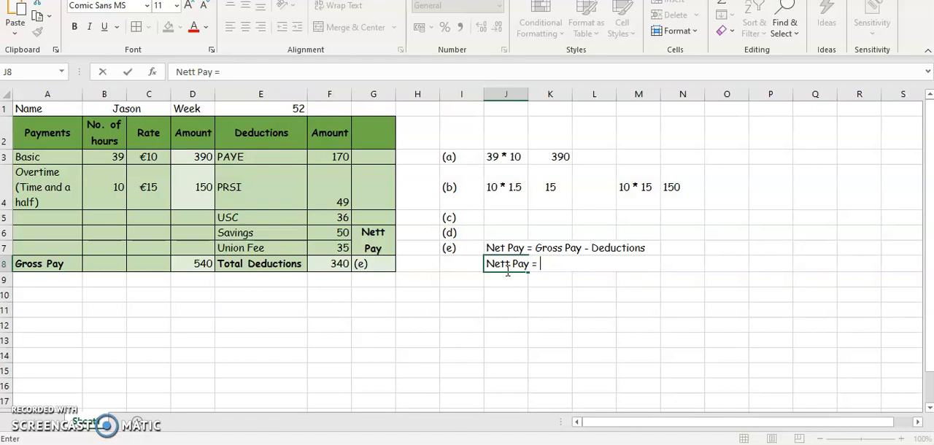
pyautogui.write('540')
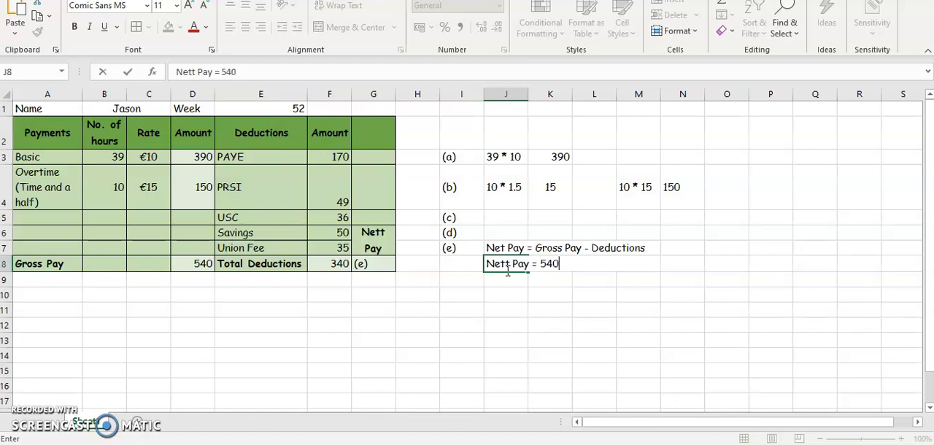
pyautogui.write('-')
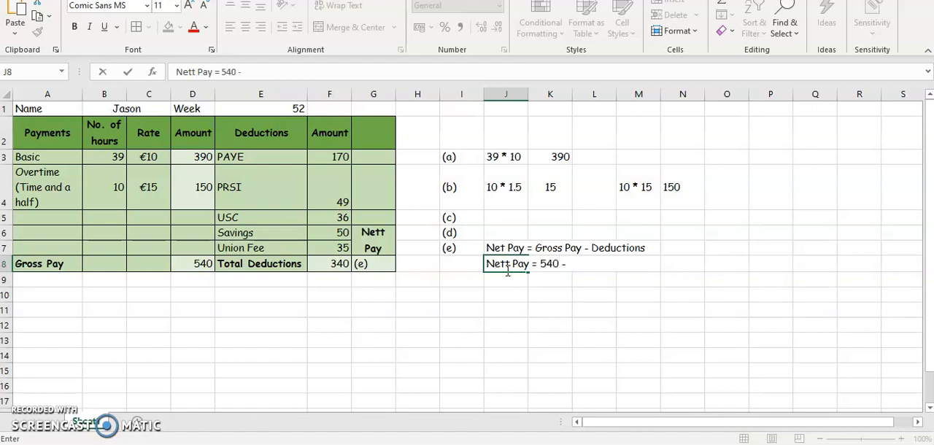
pyautogui.write('340')
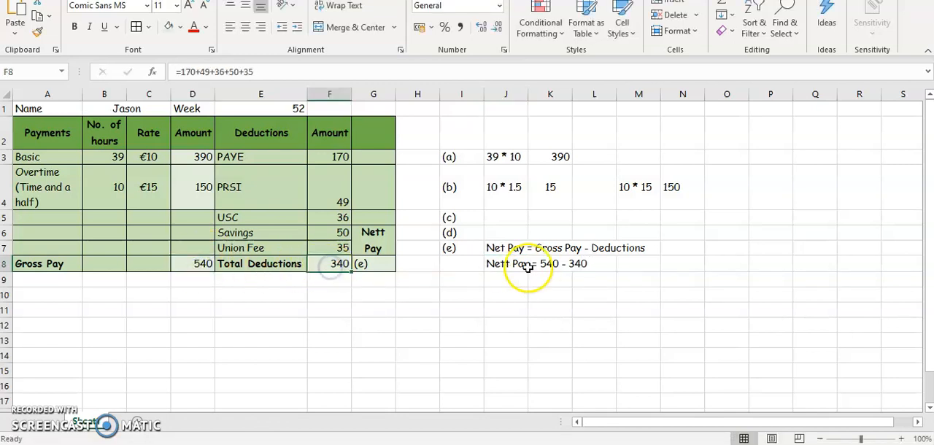
# Enter =540-340 in K9 to get net pay of 200
pyautogui.click(549, 279)
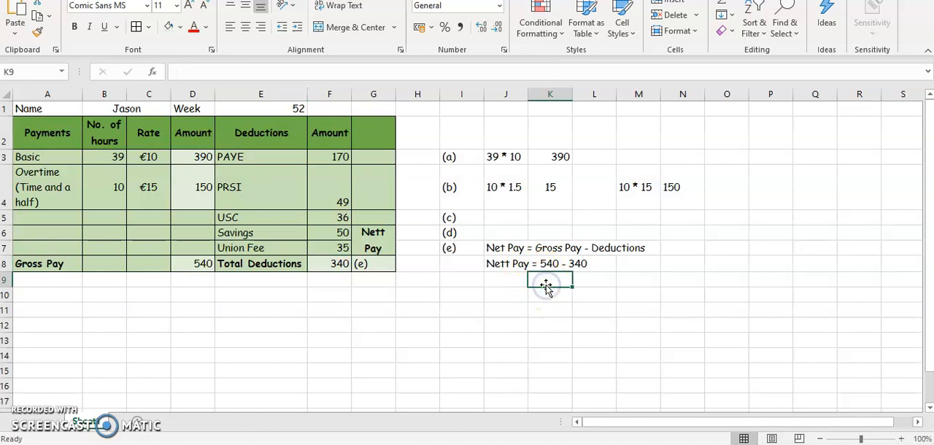
pyautogui.write('=540')
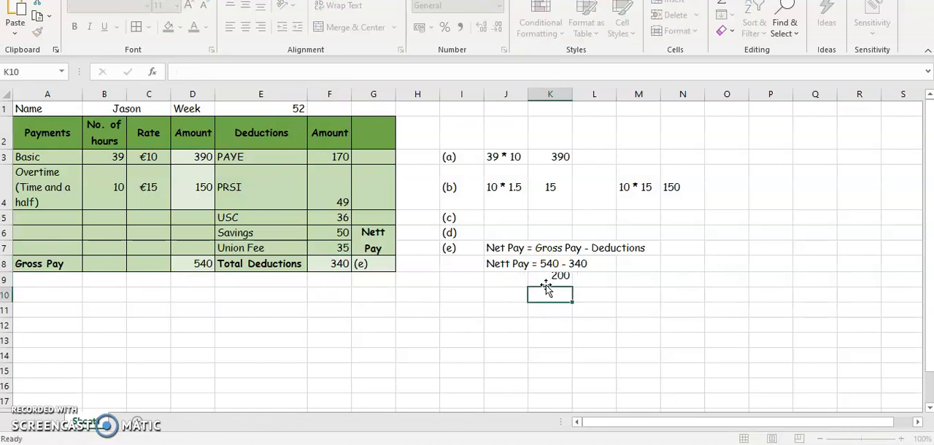
pyautogui.click(550, 281)
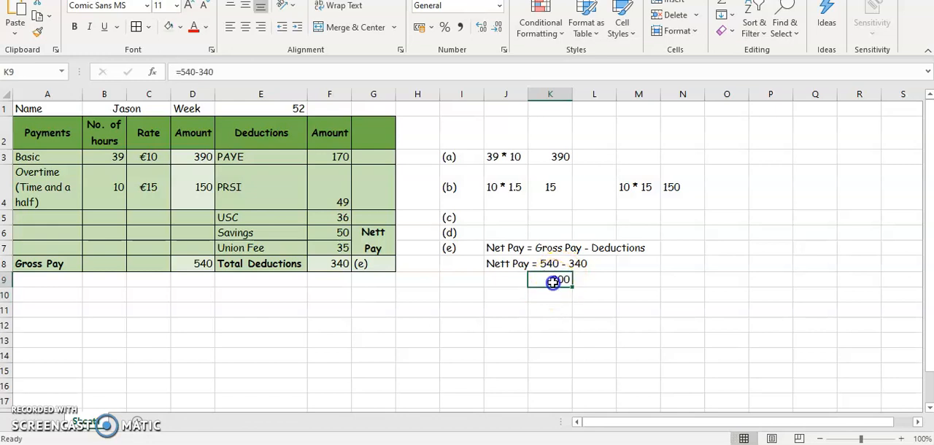